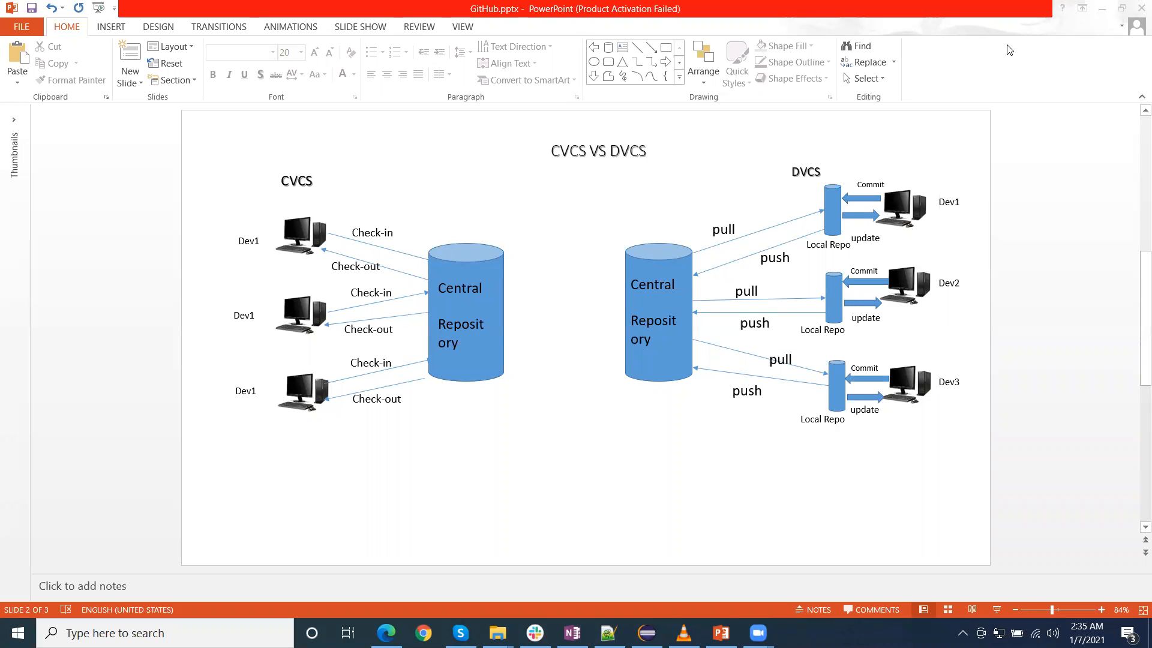
{"action": "mouse_move", "coordinate": [828, 251]}
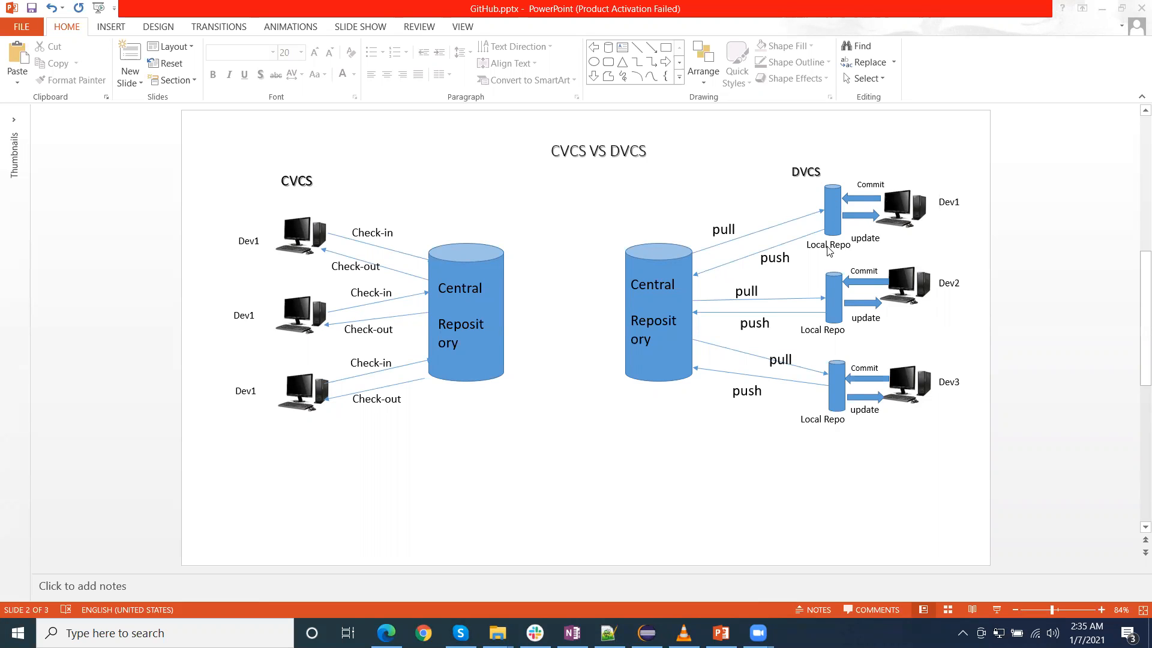
{"action": "mouse_move", "coordinate": [637, 299]}
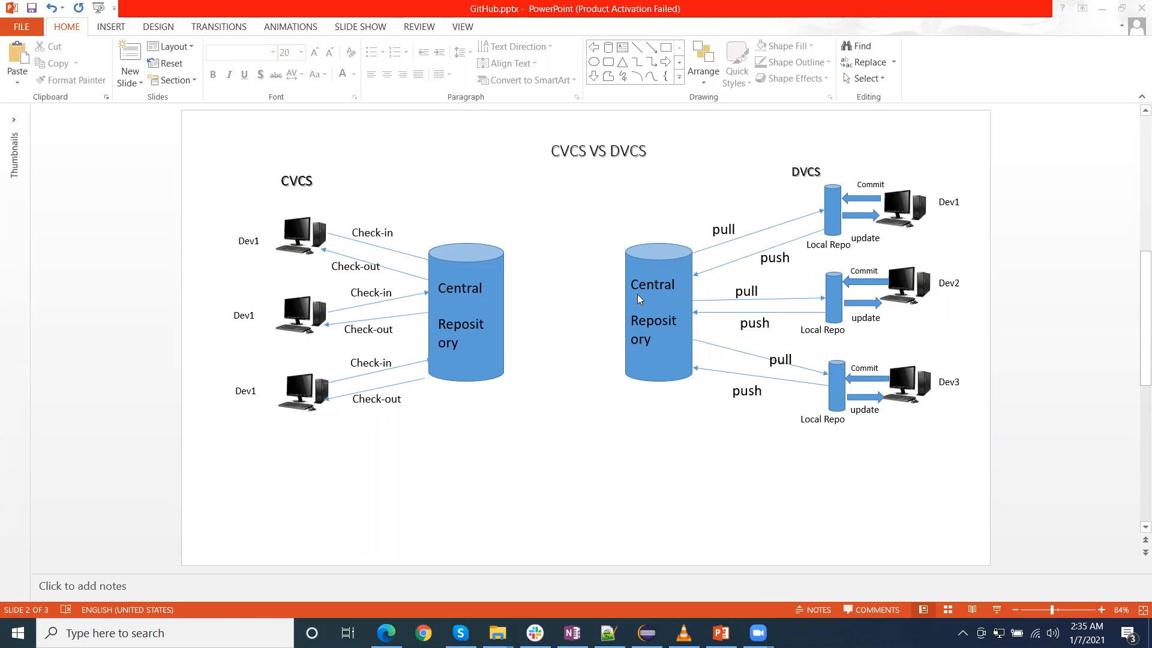
{"action": "mouse_move", "coordinate": [624, 296]}
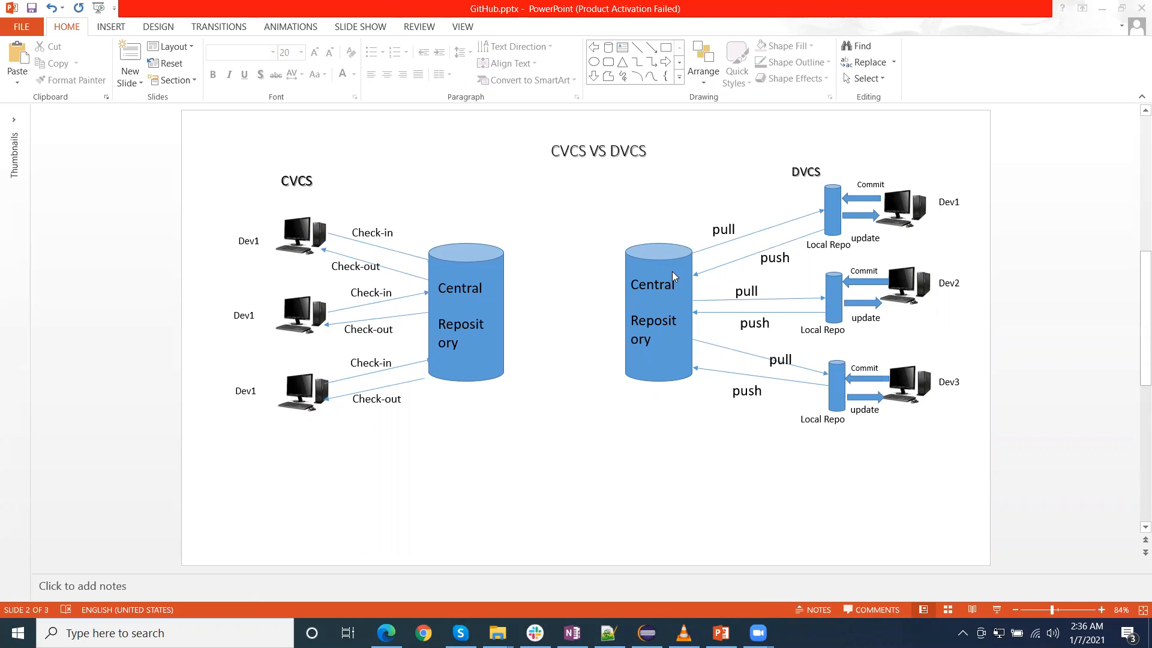
{"action": "mouse_move", "coordinate": [677, 328]}
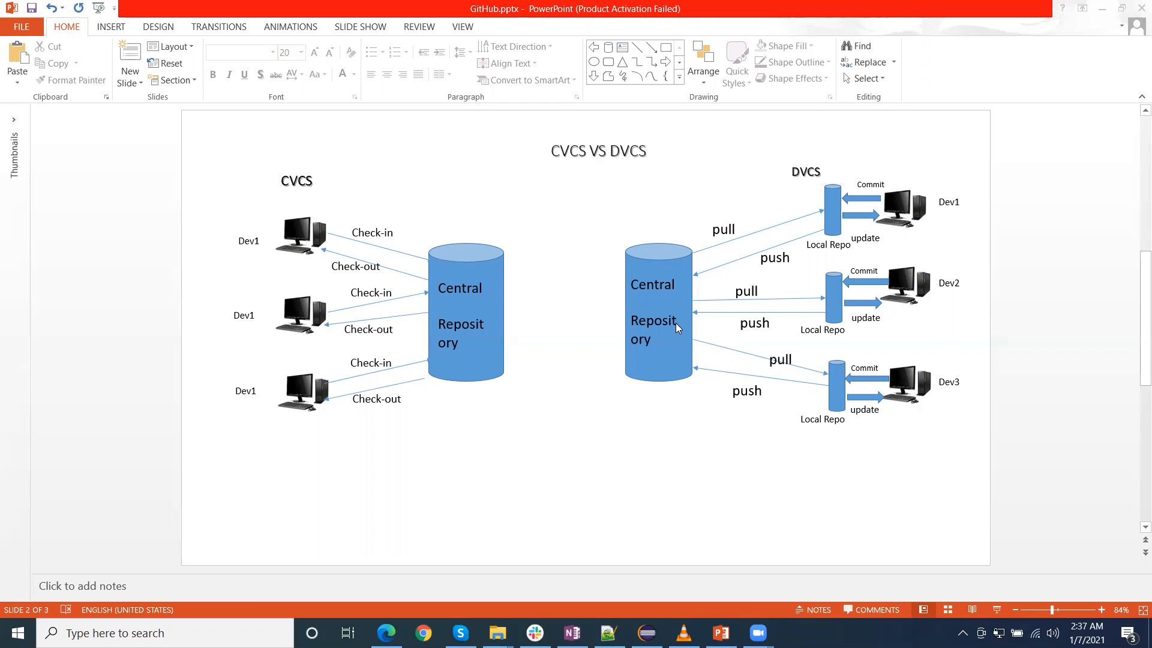
{"action": "mouse_move", "coordinate": [705, 55]}
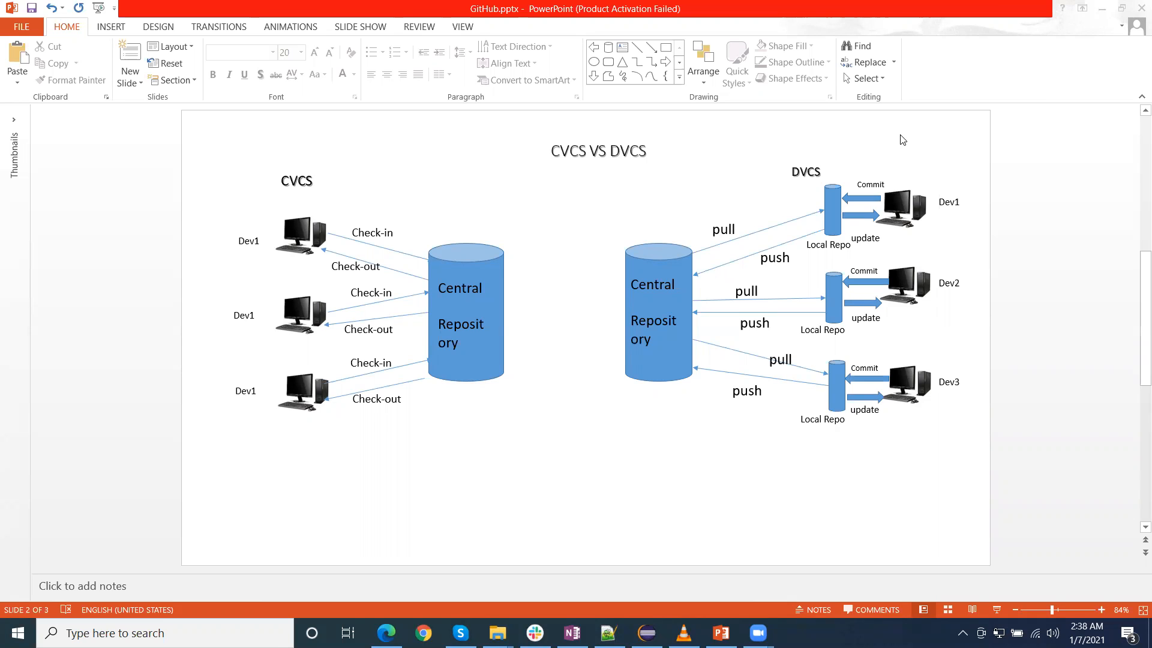
{"action": "mouse_move", "coordinate": [891, 29]}
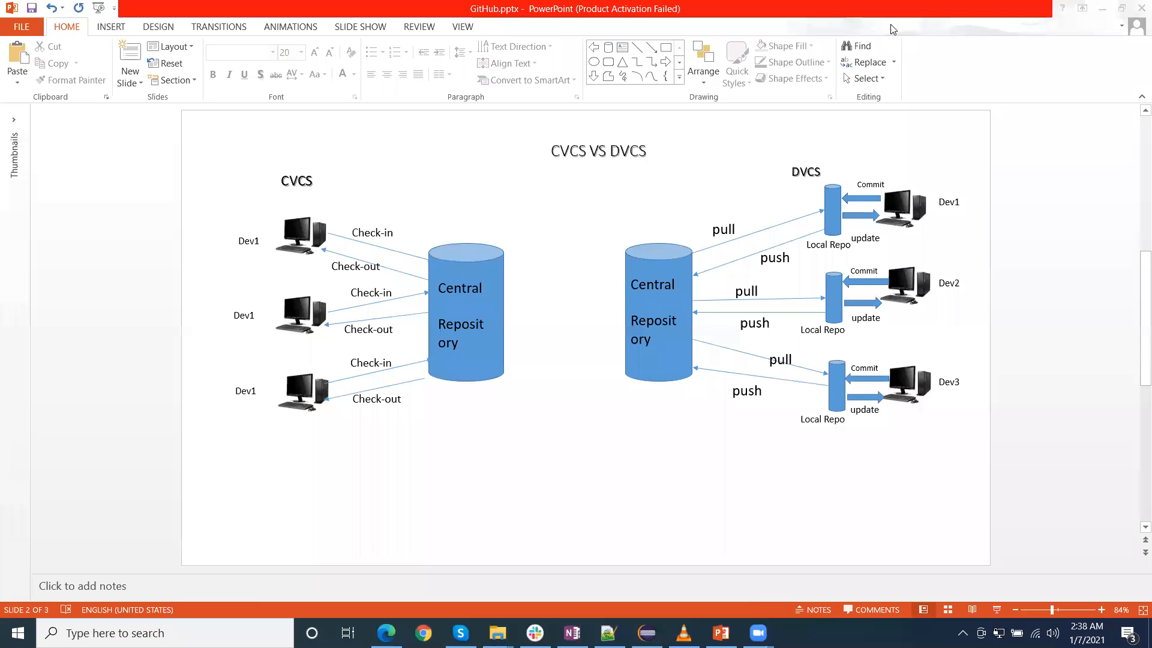
{"action": "mouse_move", "coordinate": [1033, 57]}
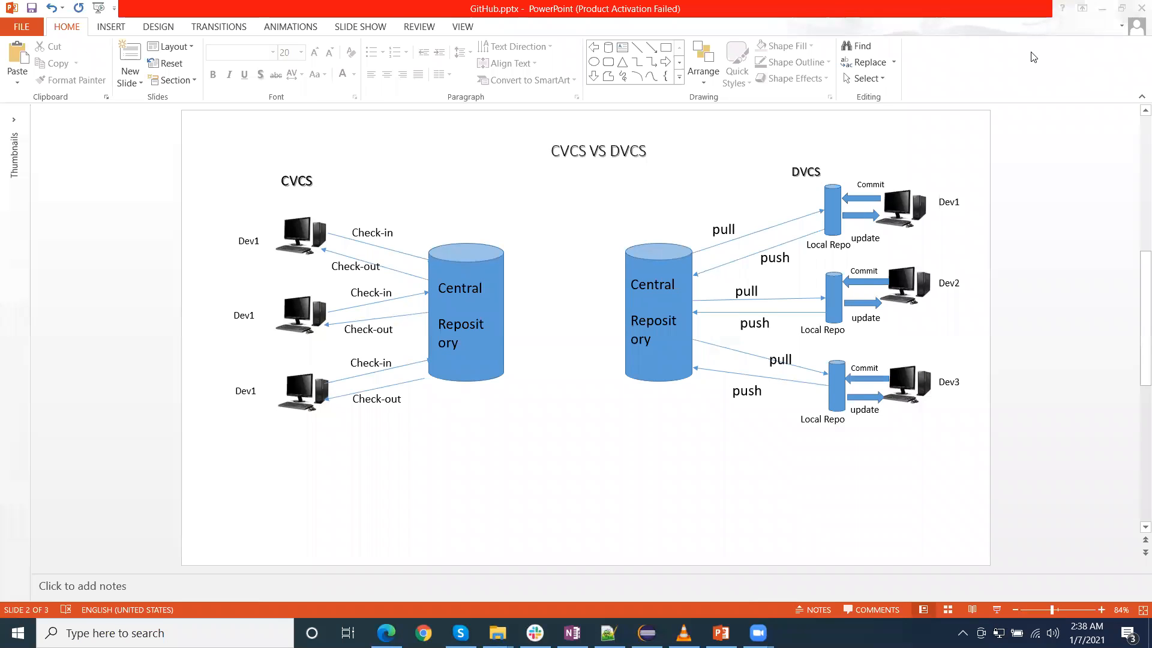